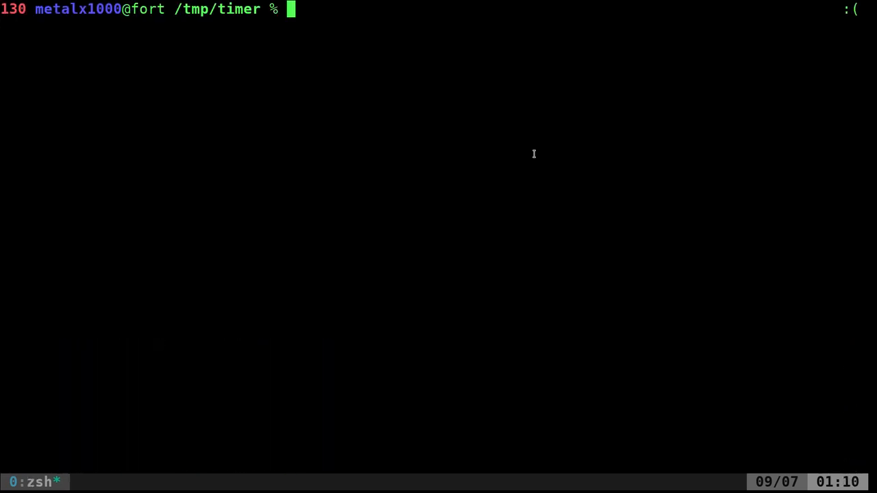
- Open timer.sh in Vim from the /tmp/timer zsh prompt
text(vim timer.sh)
text(function)
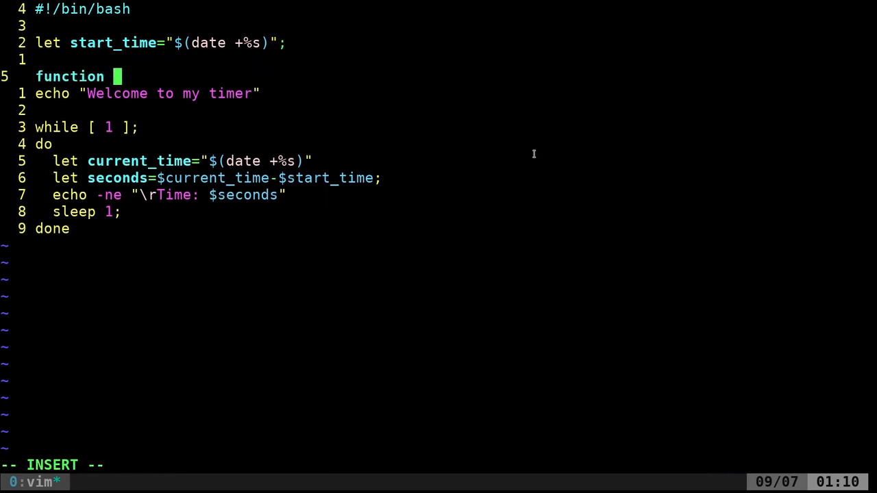
- Wrap the echo in main(), loop in start_timer(), call start_timer then exit 0, invoke main
text(main())
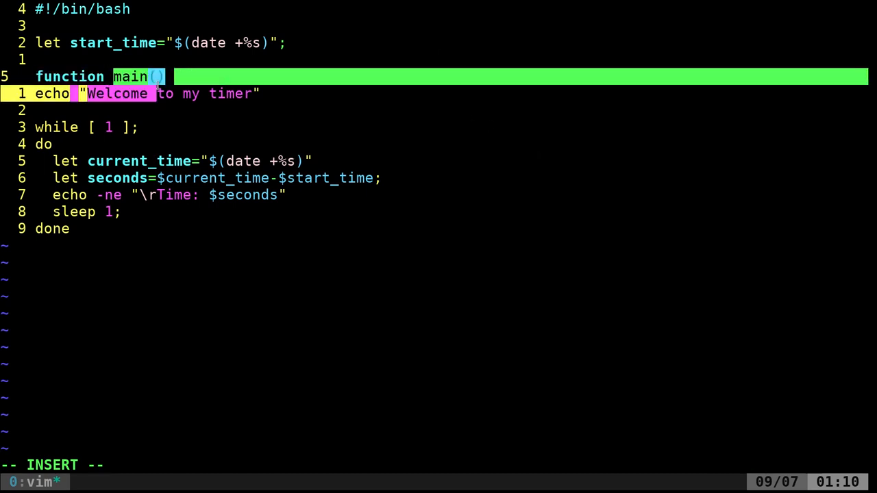
text({)
text(})
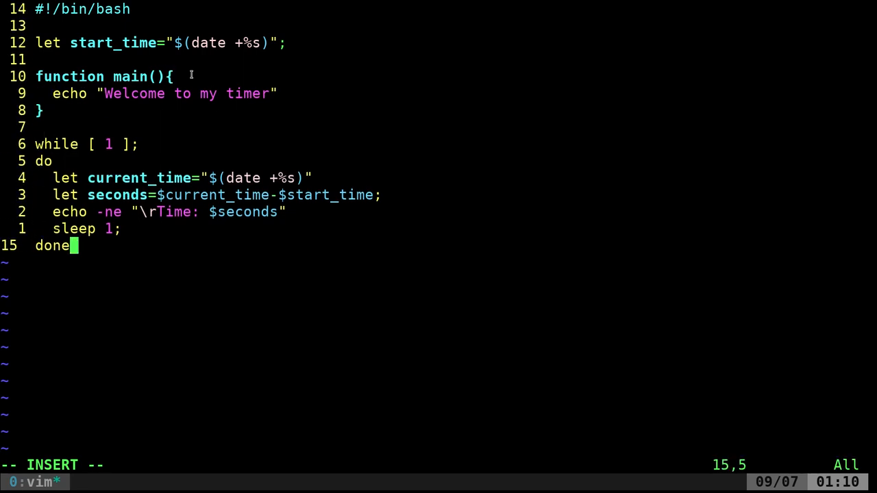
text(main)
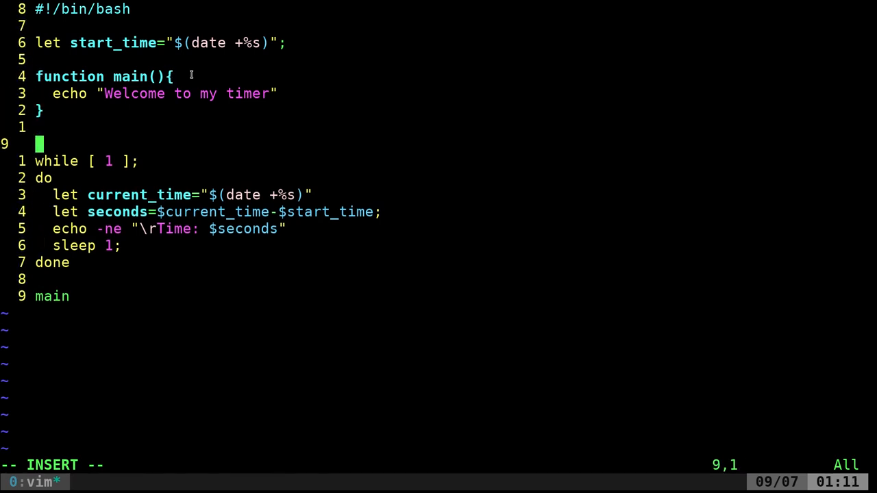
text(function start_timer(){)
text(})
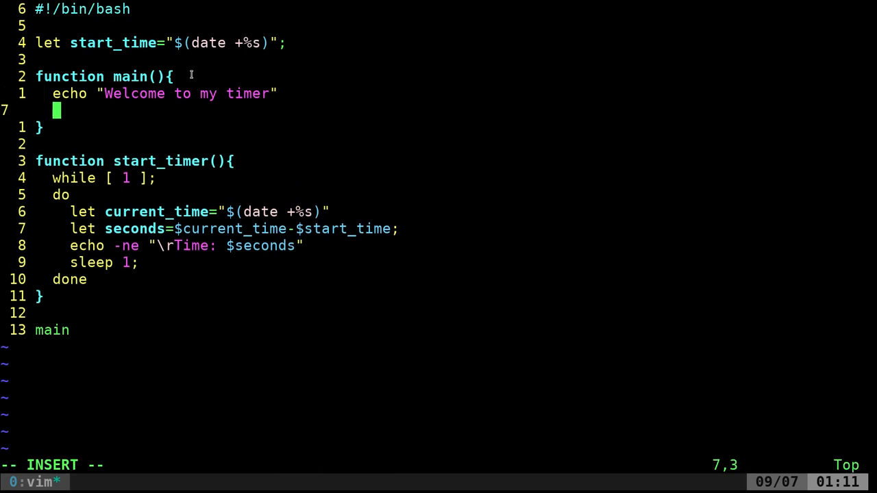
text(start_timer)
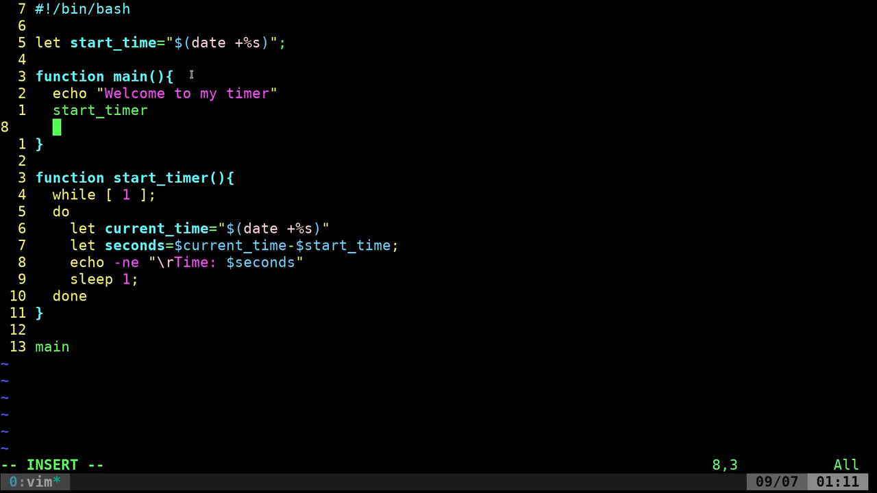
text(exit 0)
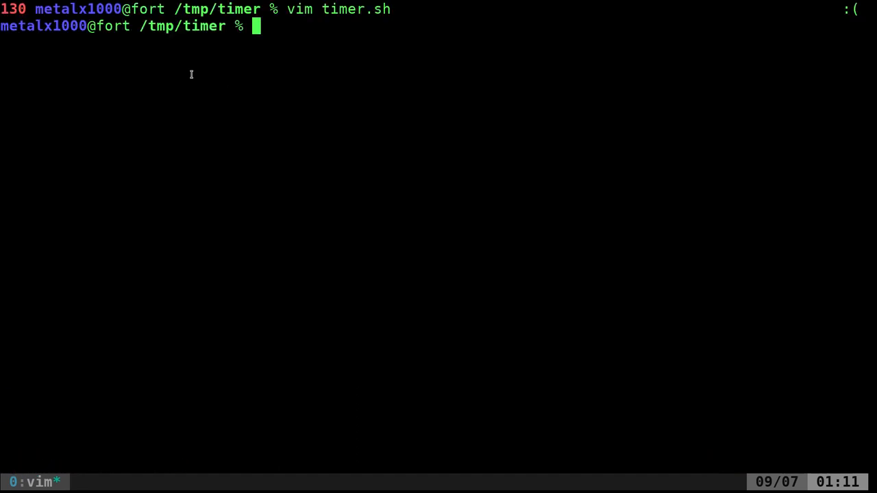
- Run ./timer.sh to watch the elapsed-seconds counter, then stop it with Ctrl+C
text(./timer.sh)
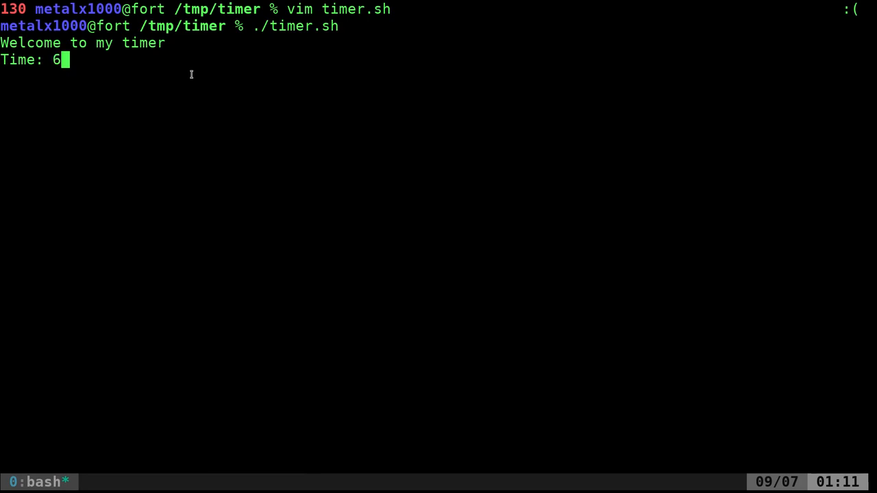
key(ctrl+c)
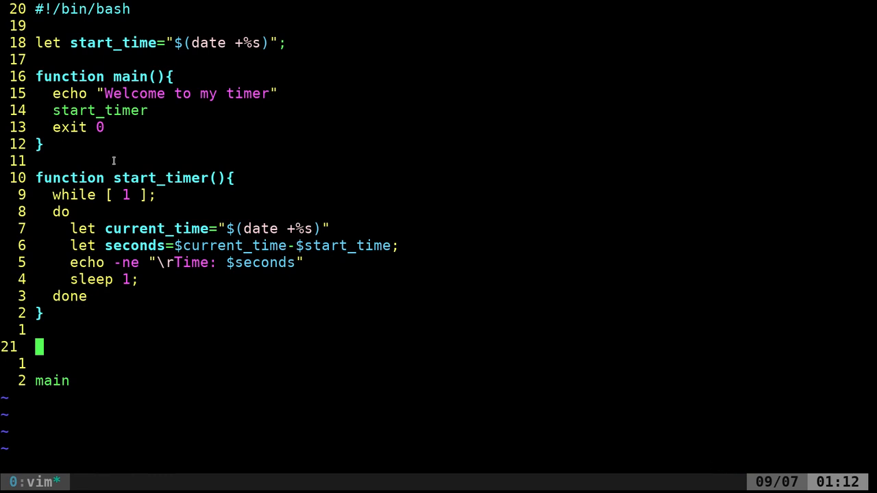
- Paste the format_time() function into timer.sh before main in insert mode
key(i)
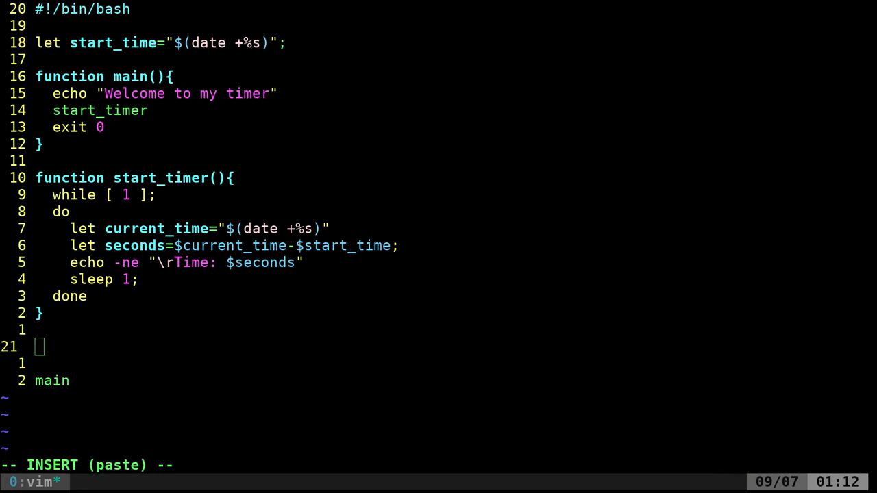
mouse_move(38, 306)
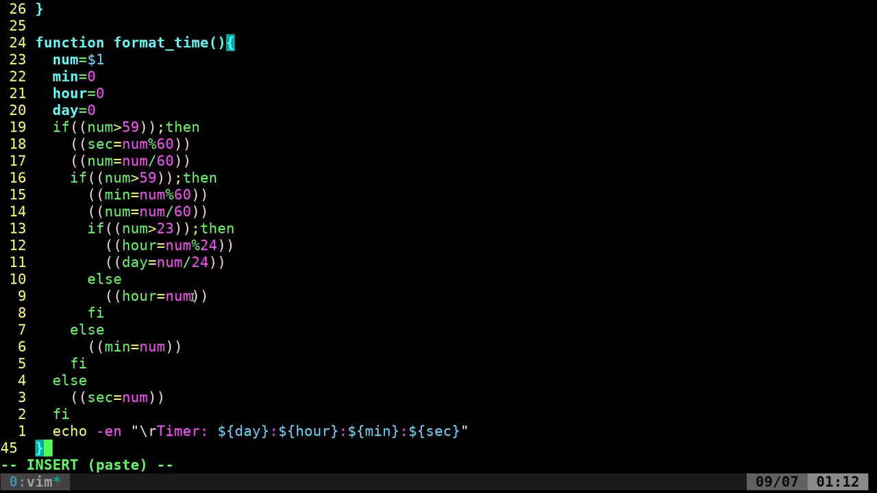
key(Escape)
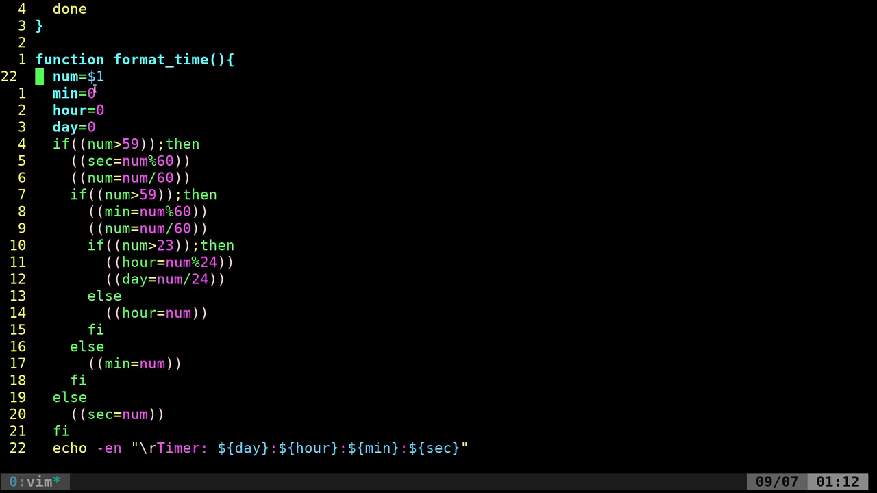
double_click(94, 77)
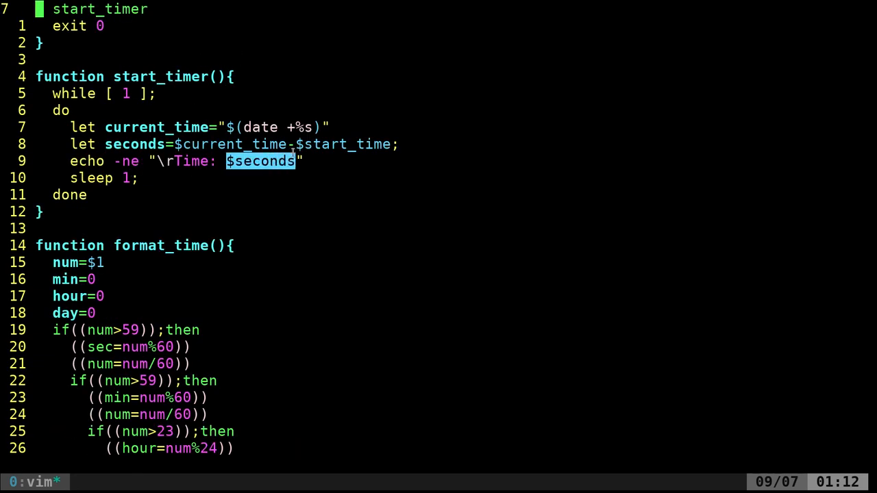
scroll(down, 3)
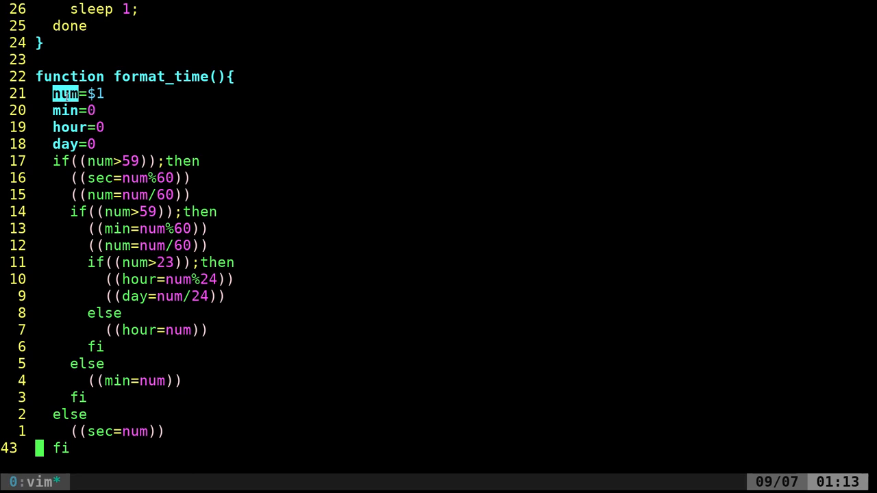
key(j)
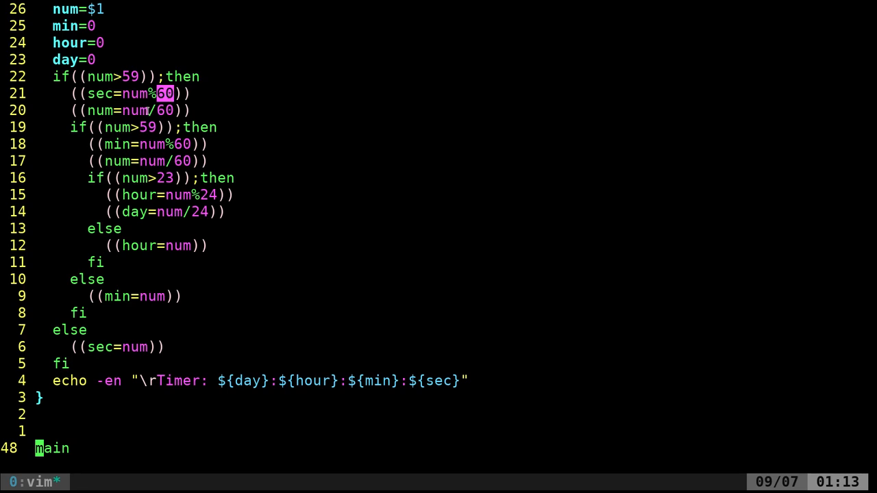
key(j)
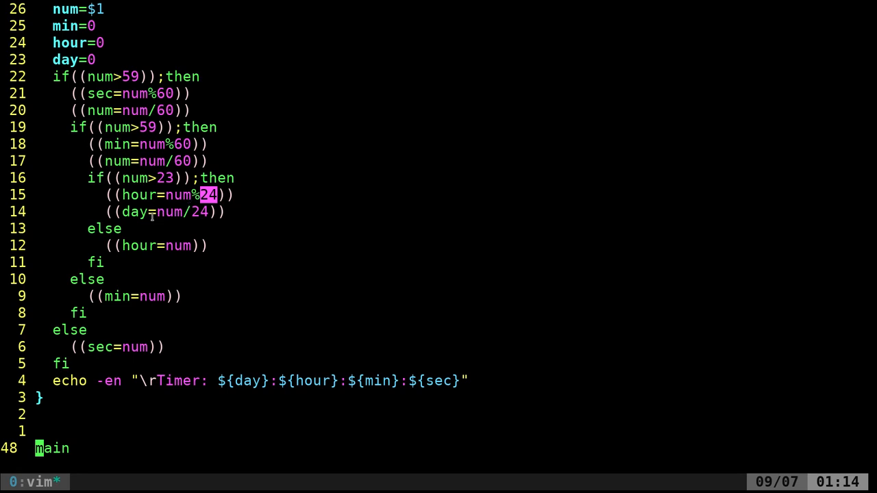
mouse_move(120, 266)
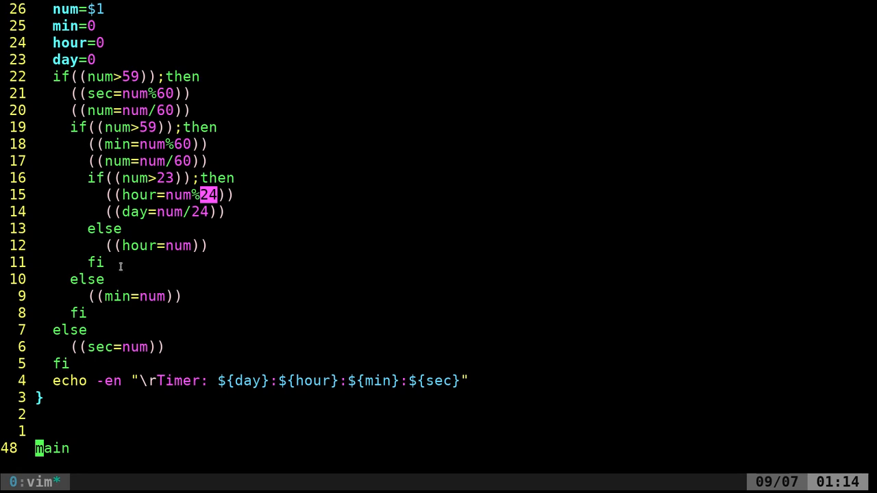
mouse_move(112, 228)
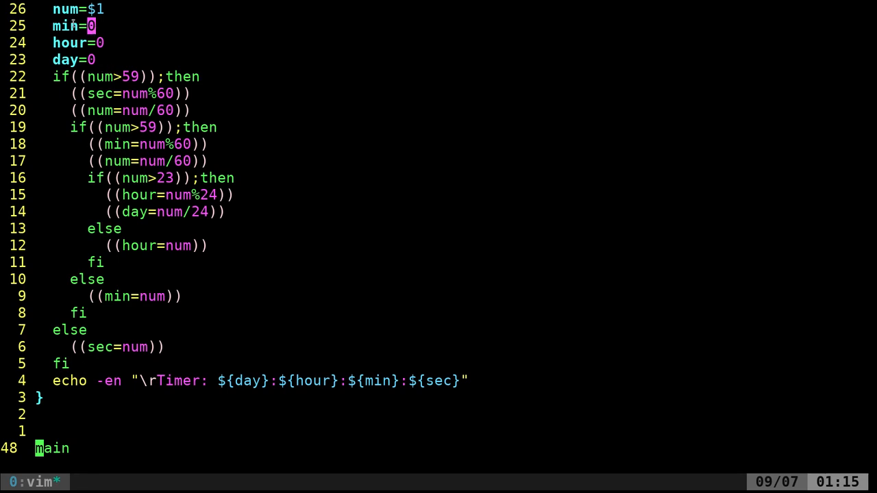
key(j)
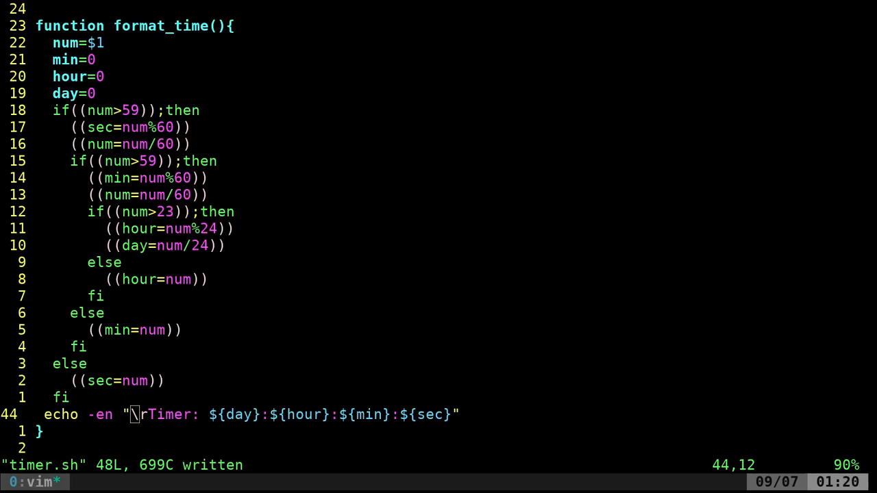
mouse_move(416, 134)
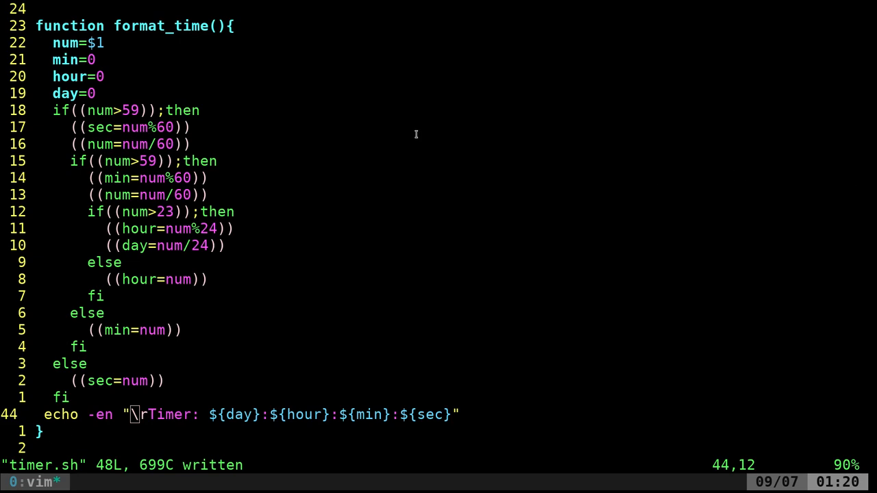
mouse_move(400, 168)
text(\b)
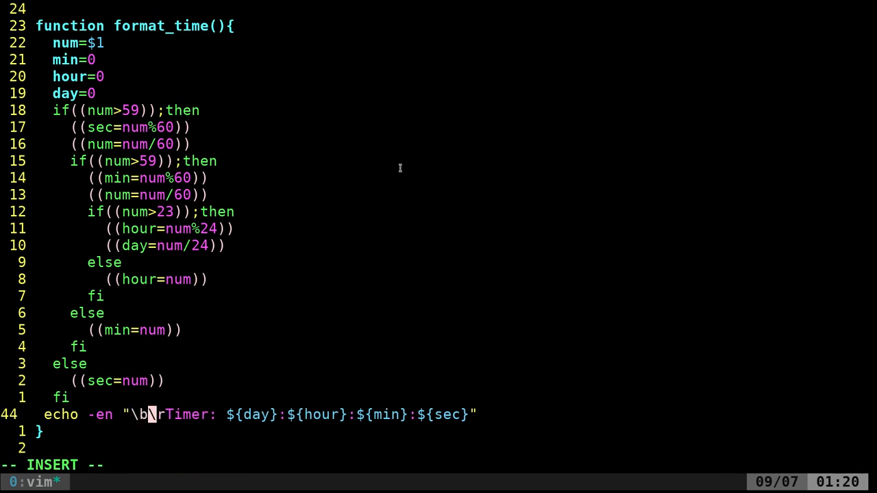
- Add an echo -en "\r " blanking line above the Timer echo
text(\)
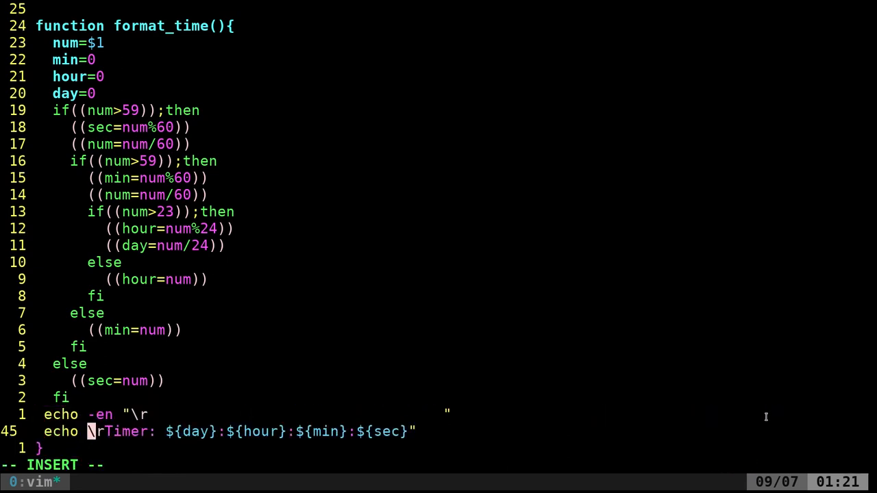
text(-en)
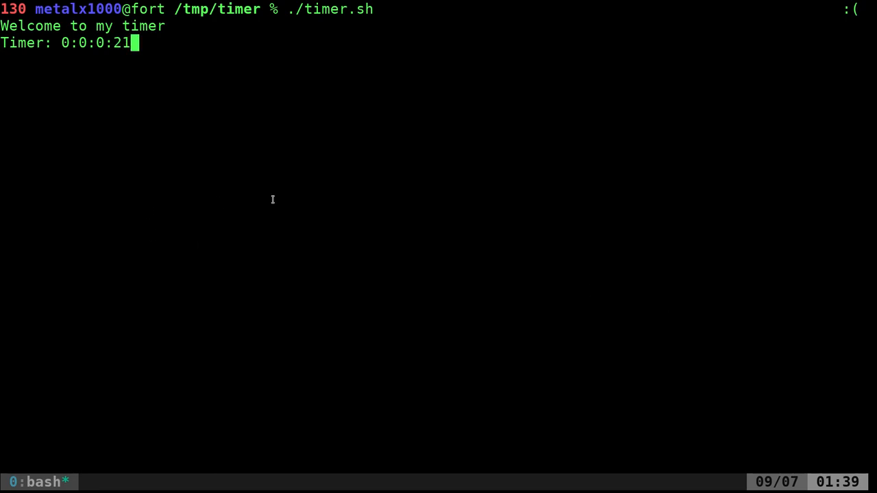
- Reopen timer.sh in Vim and move down to the echo lines ending format_time
text(vim timer.sh)
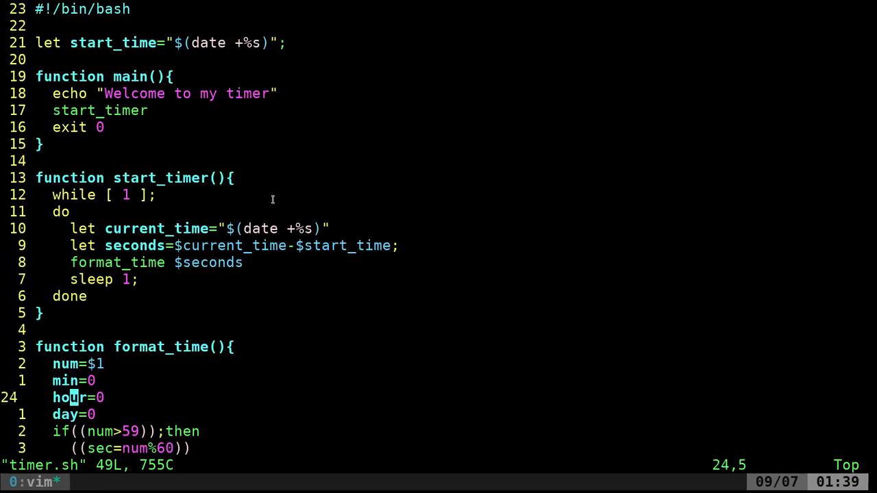
scroll(down, 3)
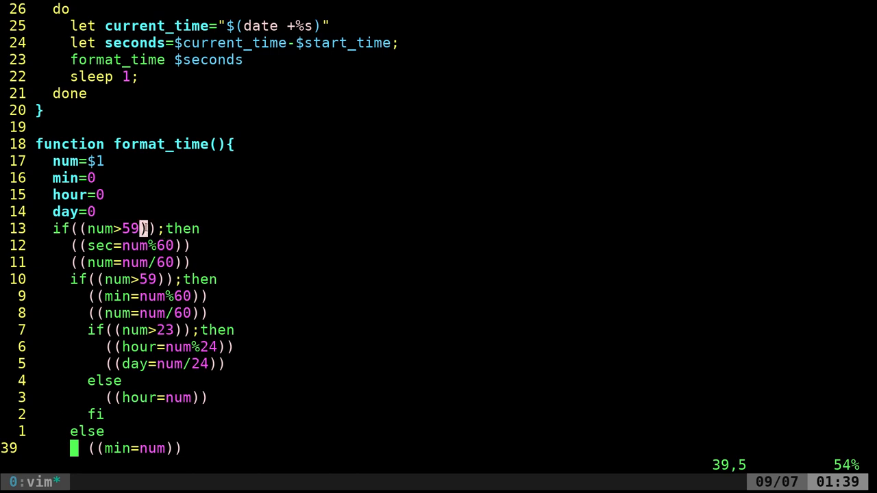
mouse_move(141, 194)
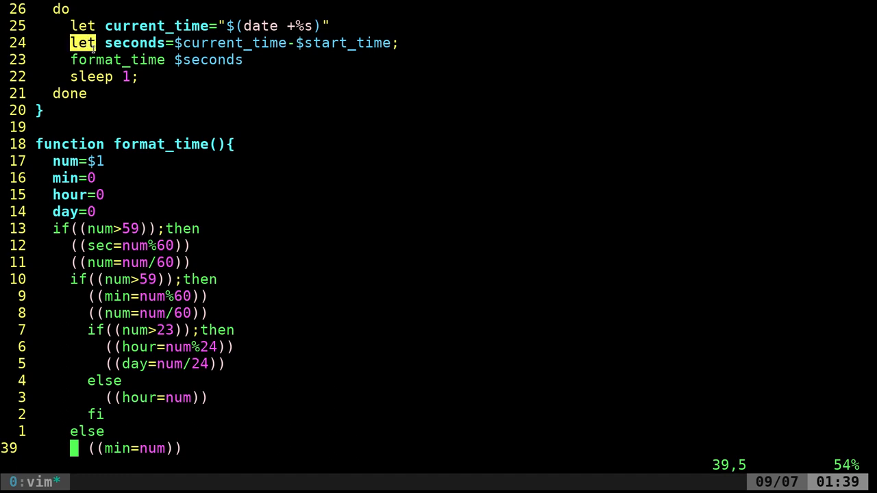
mouse_move(318, 79)
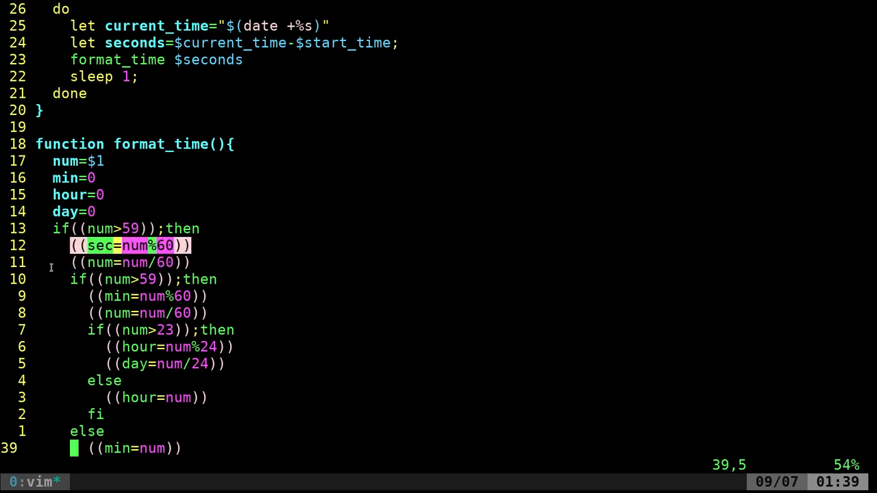
key(j)
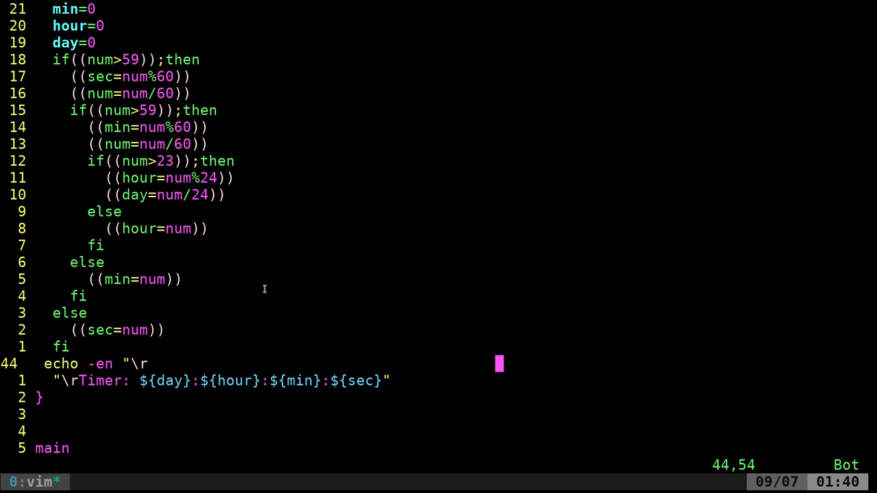
- End the blanking echo with \r" and rewrite the Timer line as printf "Timer: %02d"
key(i)
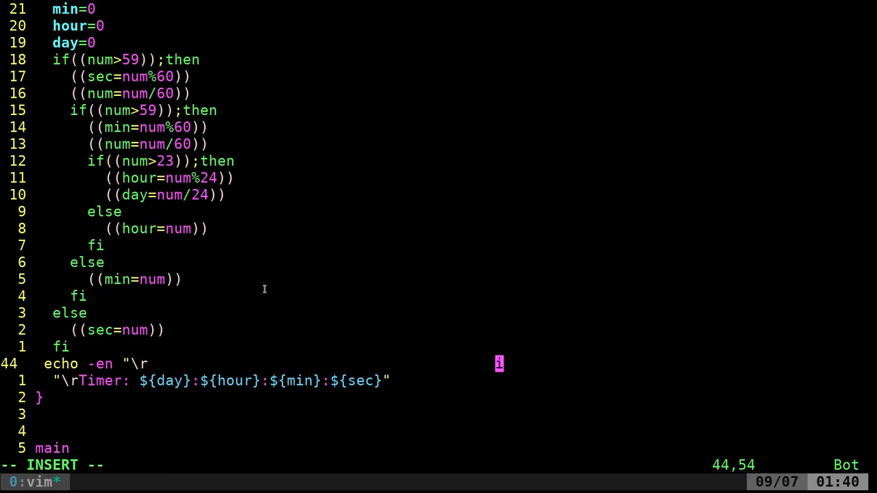
text(\r")
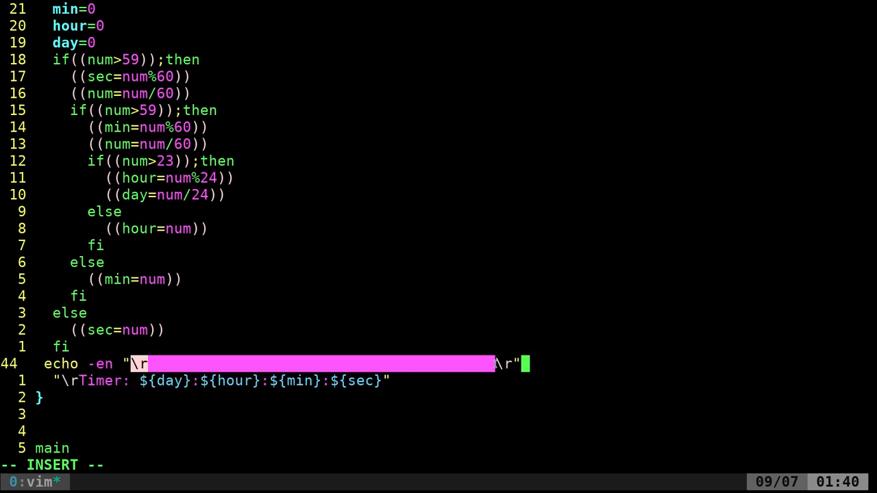
text(\r)
click(217, 381)
text(printf )
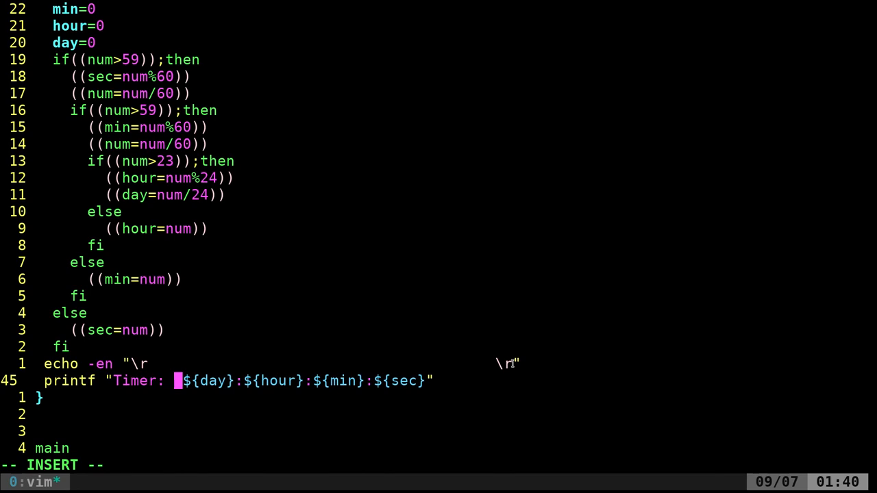
text(%)
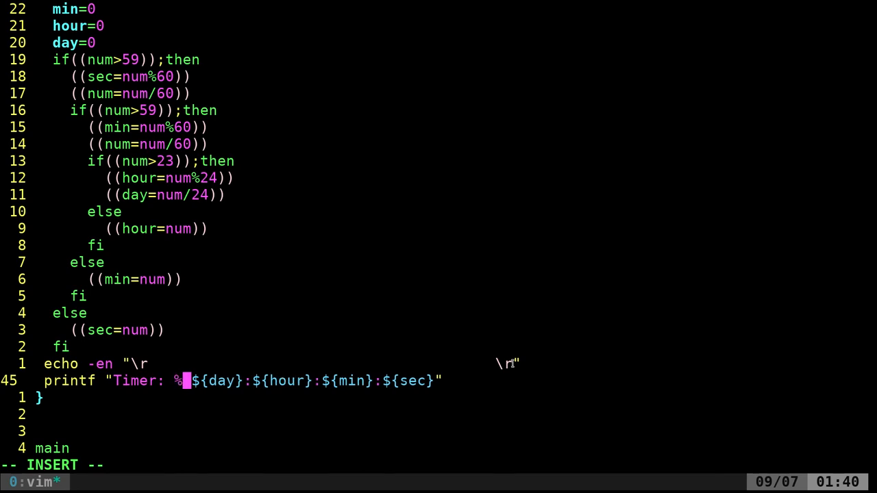
text(02)
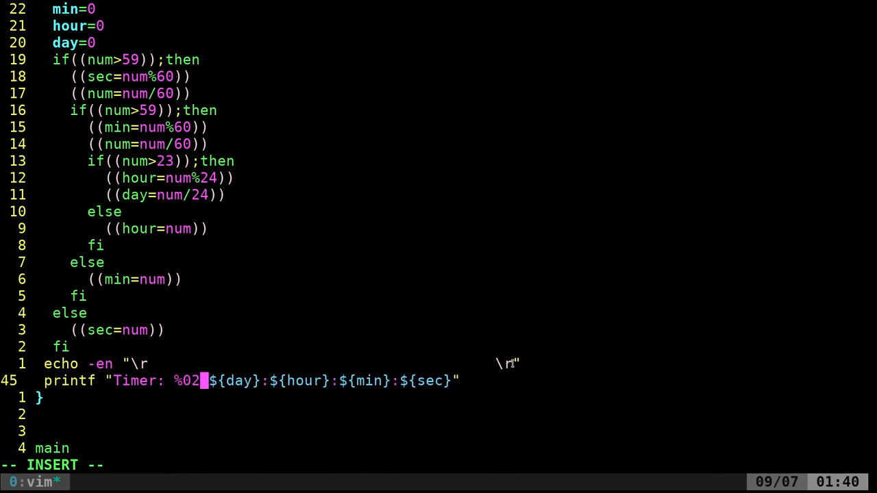
text(d")
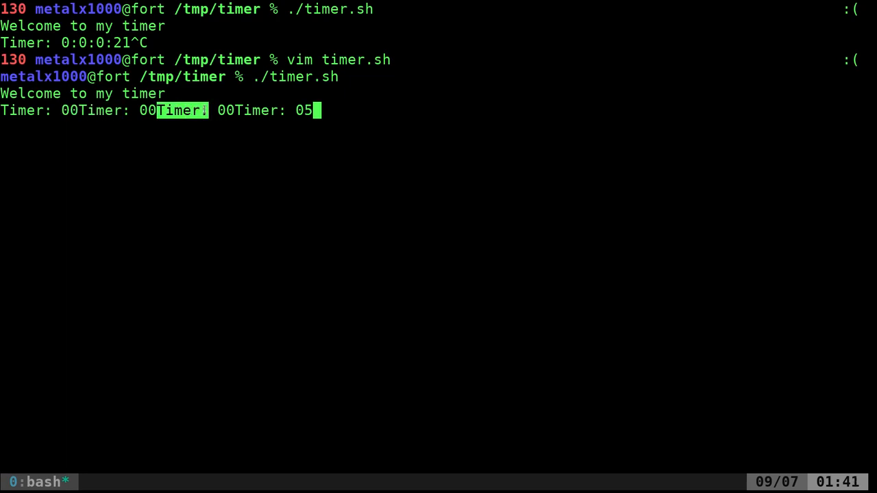
- Stop the garbled repeating Timer: 00 output with Ctrl+C
key(ctrl+c)
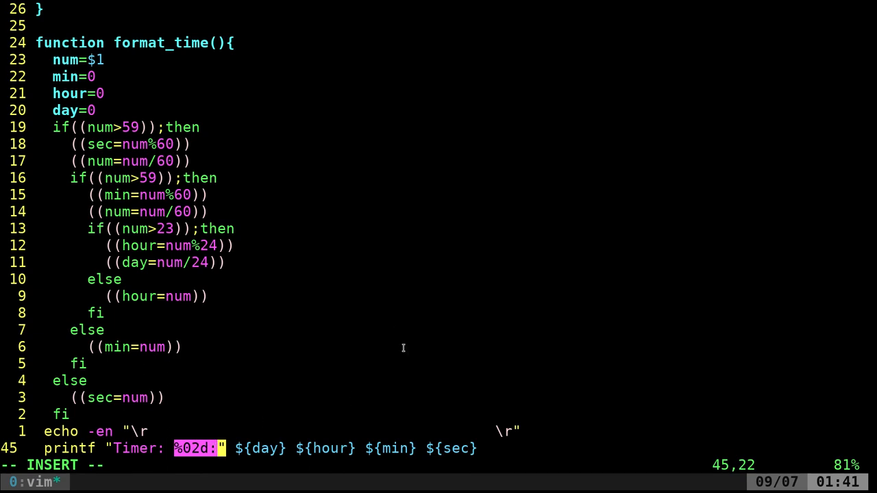
mouse_move(313, 274)
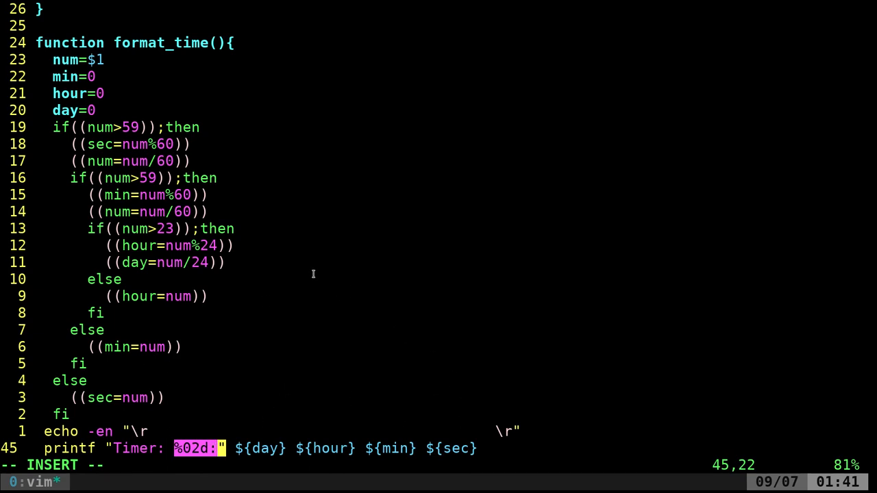
- Extend the format to %02d:%02d:%02d:%02d and pass $((seconds/86400)) as the days argument
text(%02d:%02d:%02d:%02d)
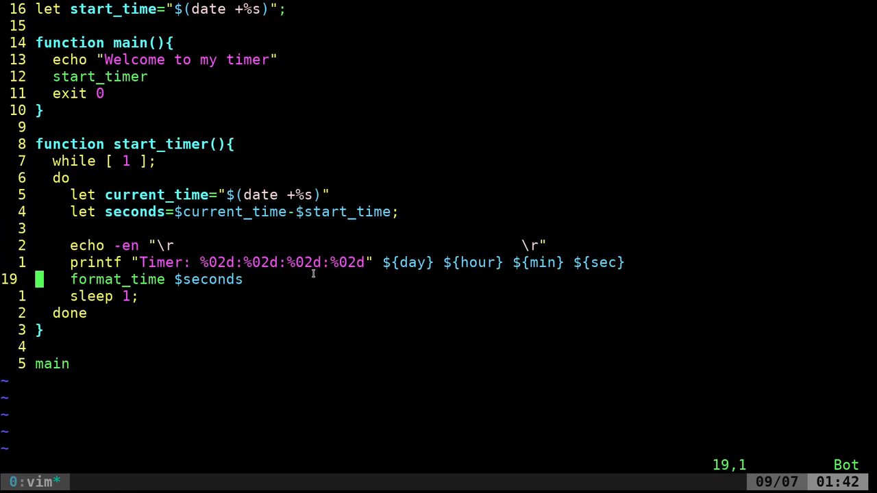
key(dd)
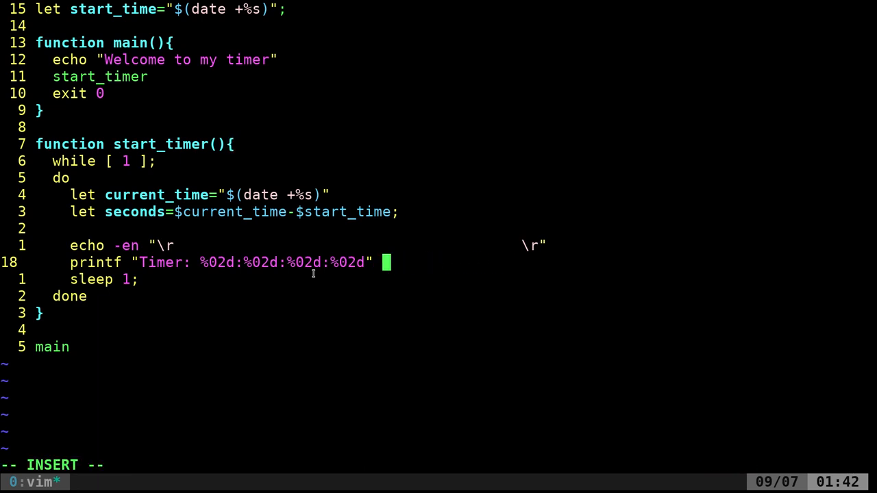
text("$(()
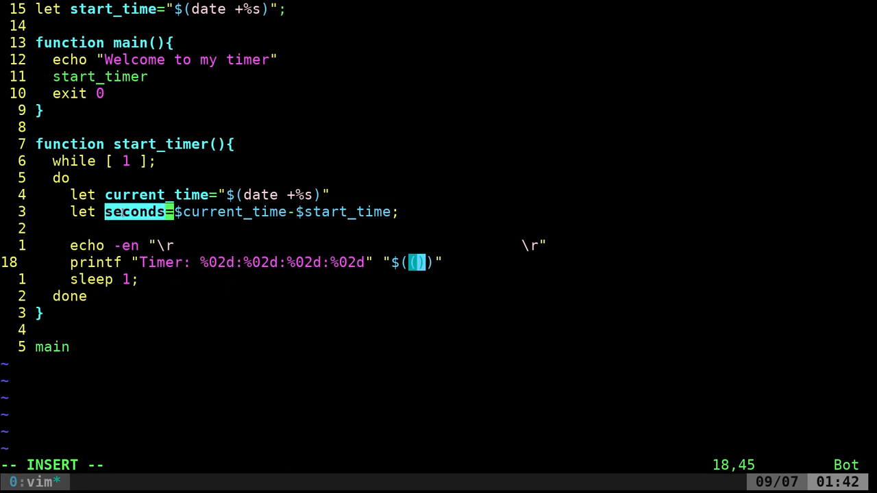
text(seconds=)
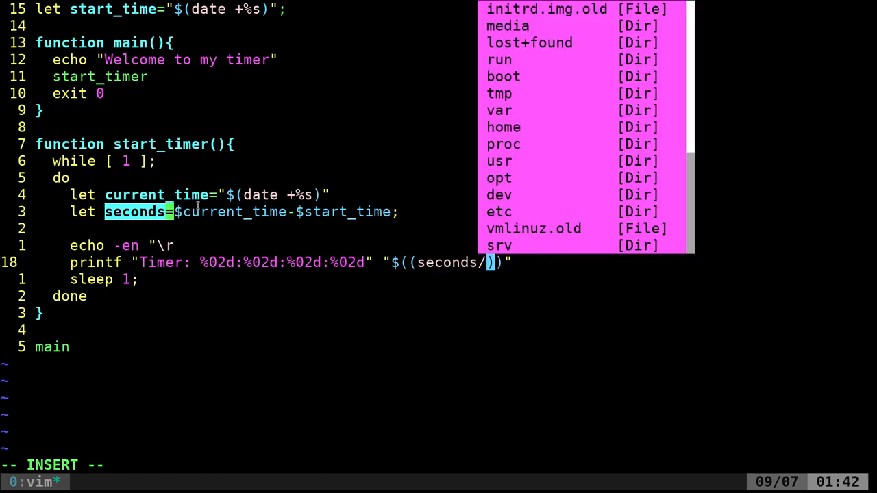
text(86400)
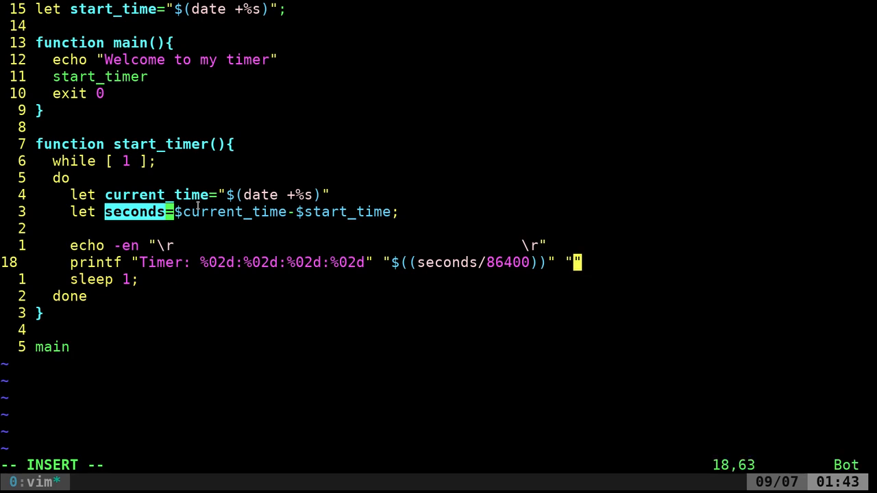
- Append "$((seconds/3600%24))" as the hours argument on the printf line
text(()))
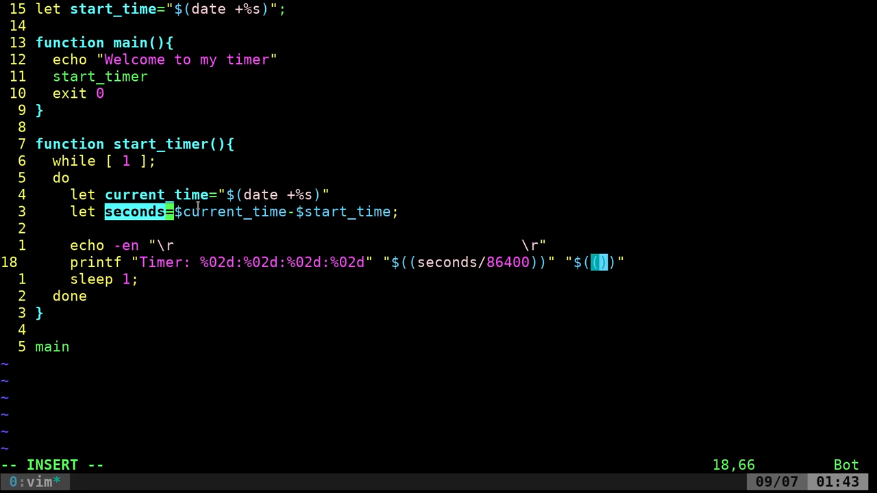
text($)
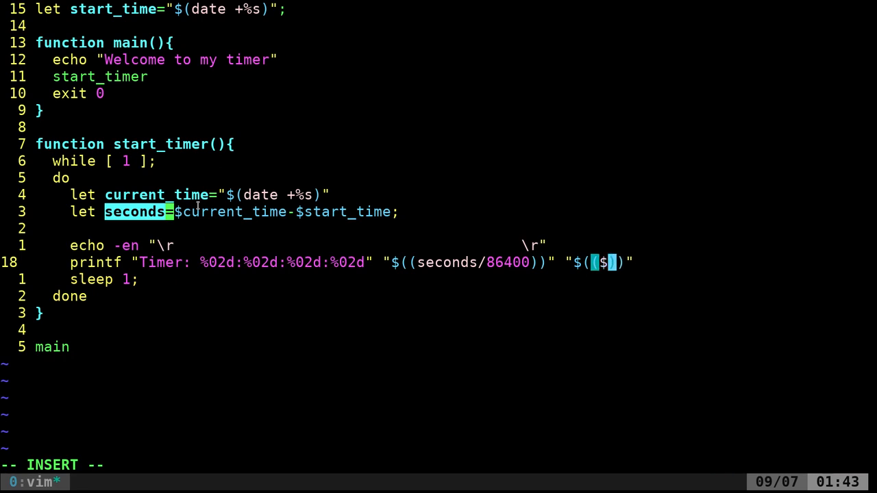
text(econds/)
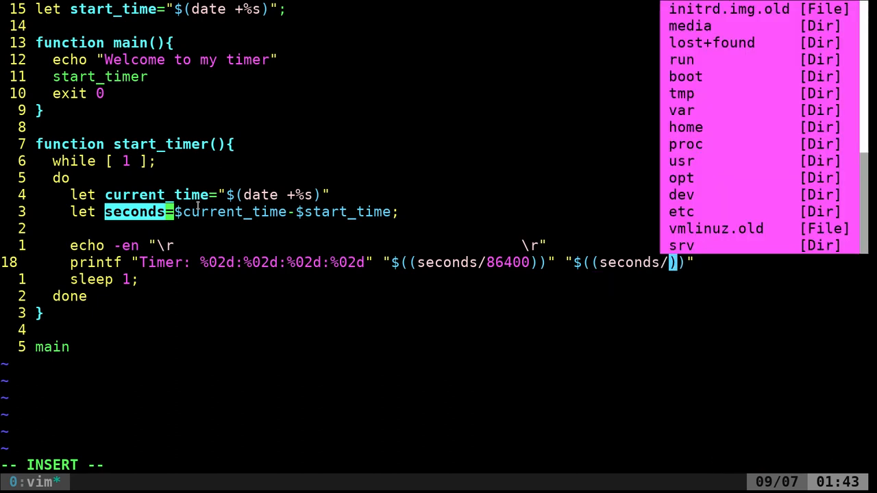
text(3600)
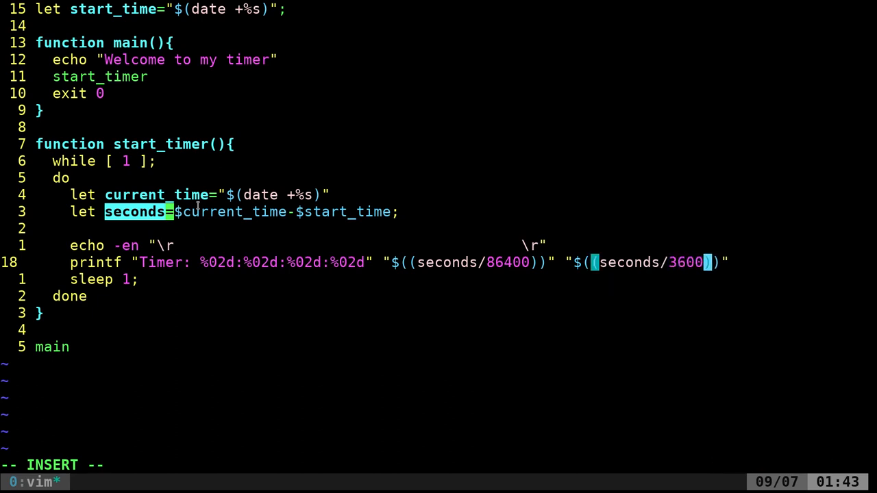
text(%)
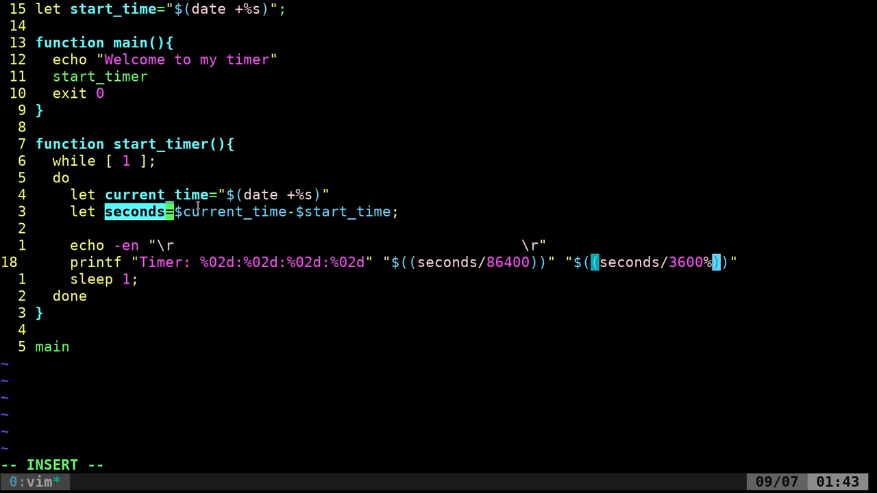
text(24)
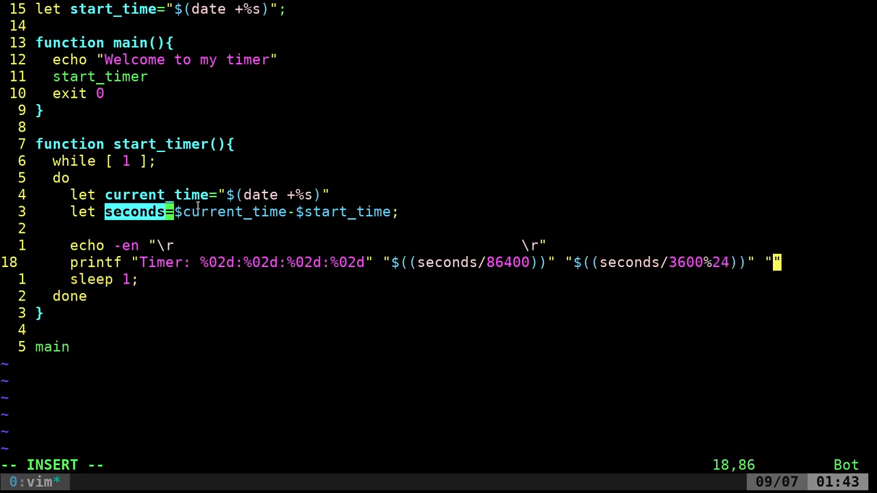
- Type "$((seconds/60%60))" and "$((seconds%60))" as the final printf arguments
text($(")
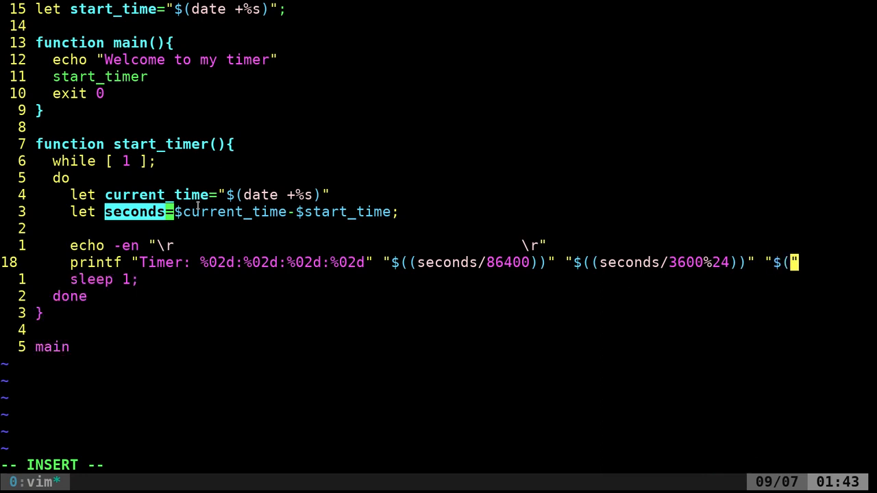
text(()
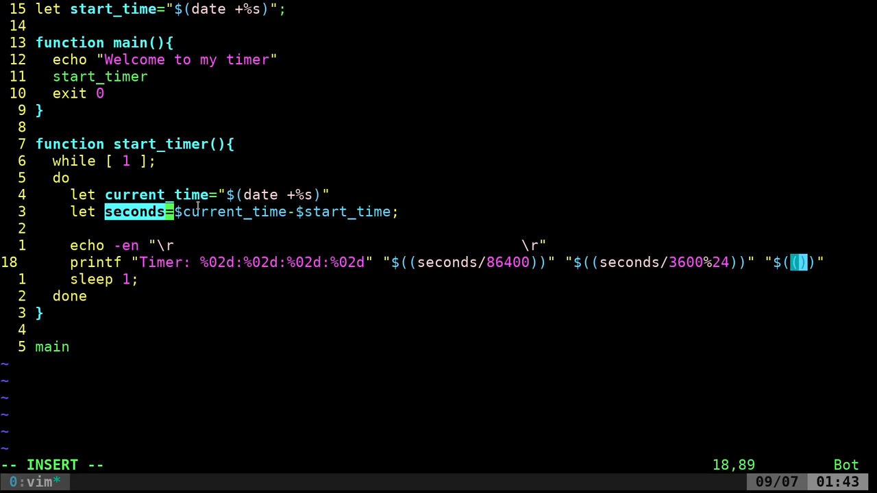
text(seconds/60%60)
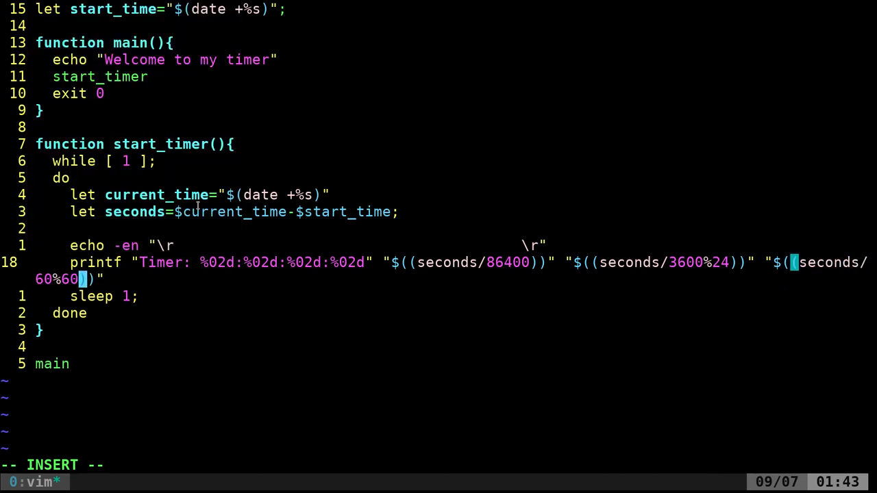
text("")
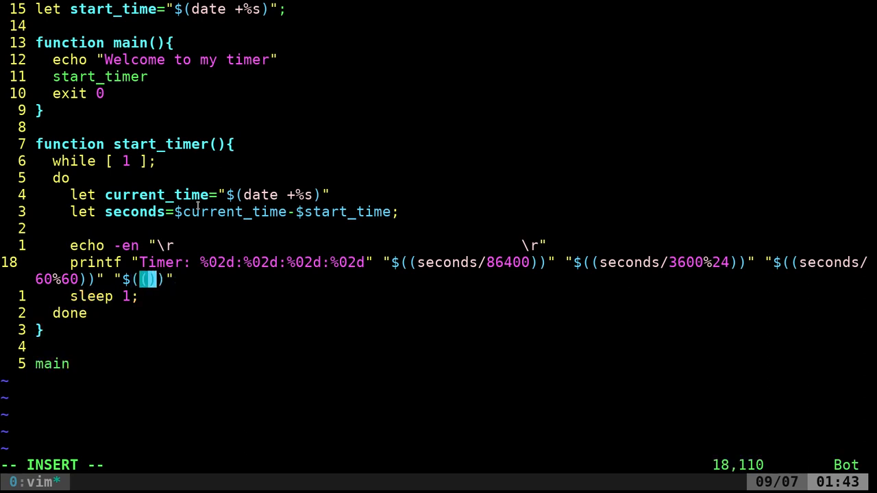
text(seconds%60)
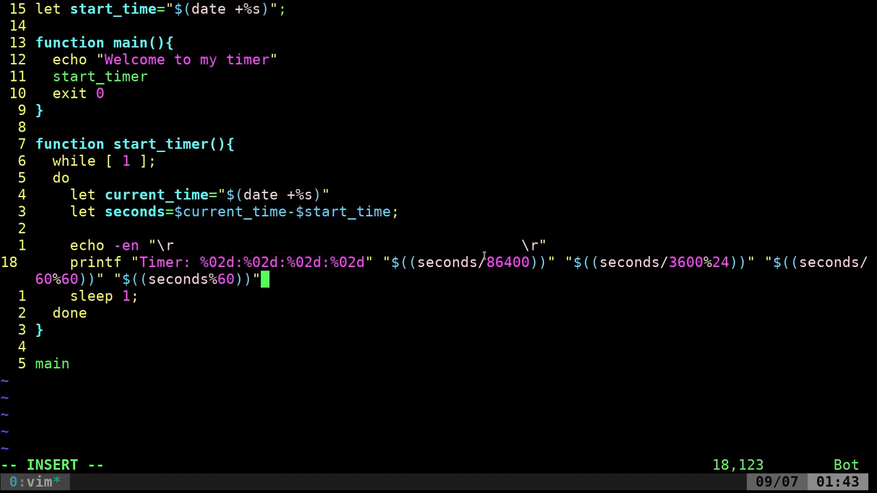
double_click(447, 263)
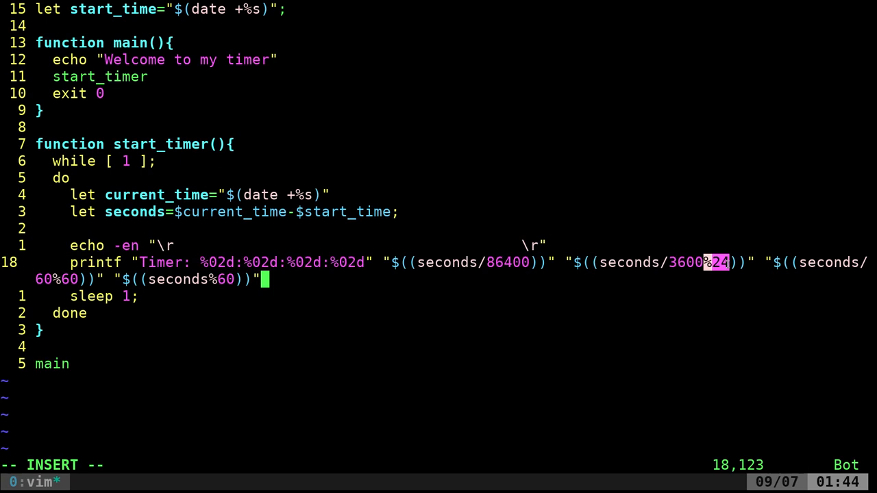
mouse_move(677, 250)
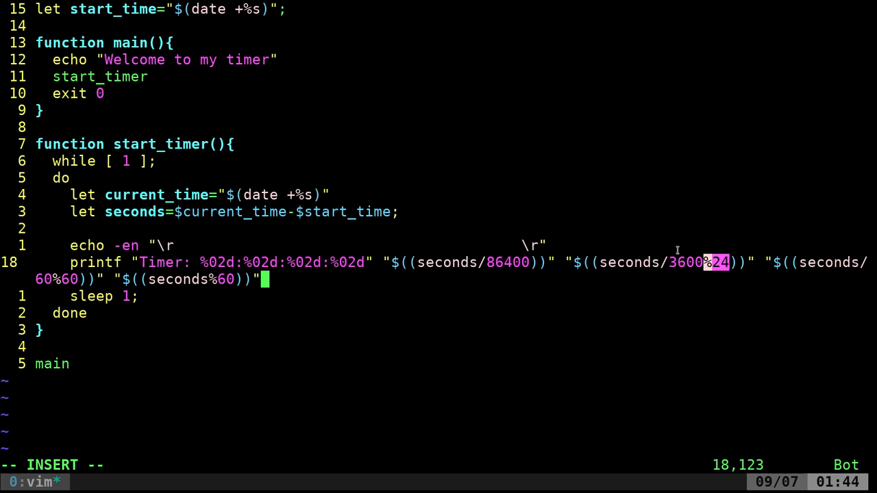